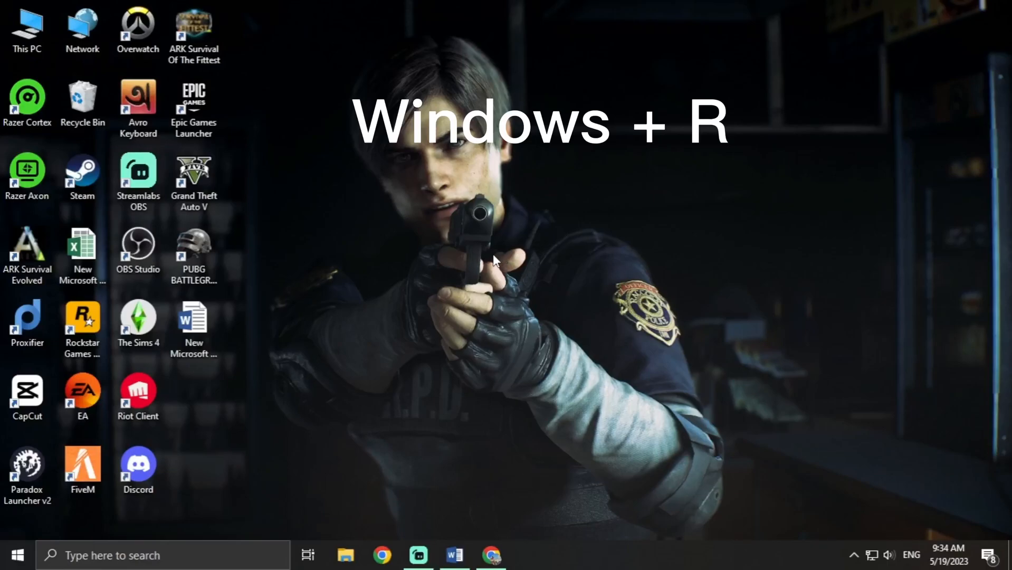
Launch Registry Editor by running regedit from the Run box
{"action": "type", "text": "regedit"}
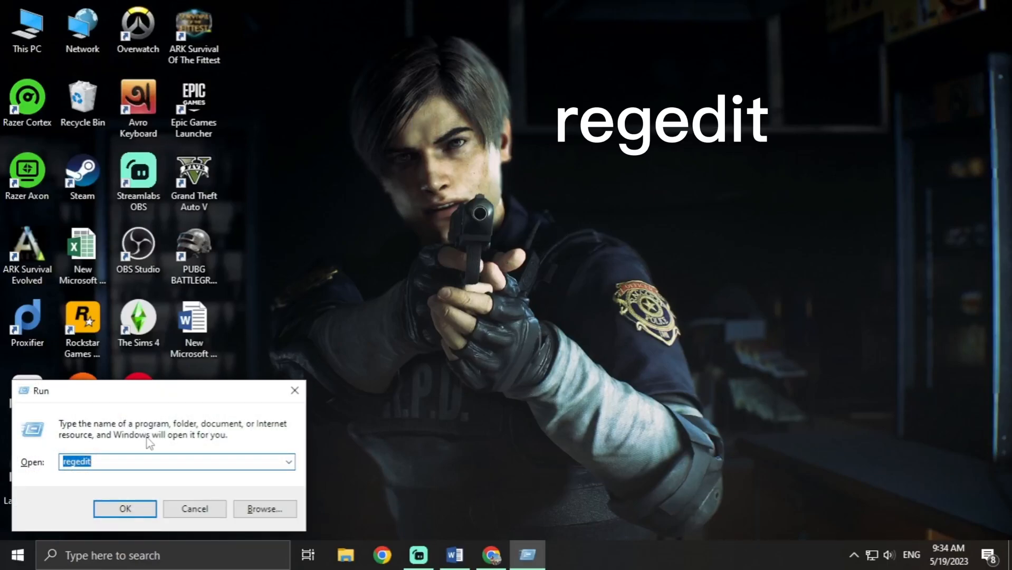
{"action": "left_click", "coordinate": [125, 509]}
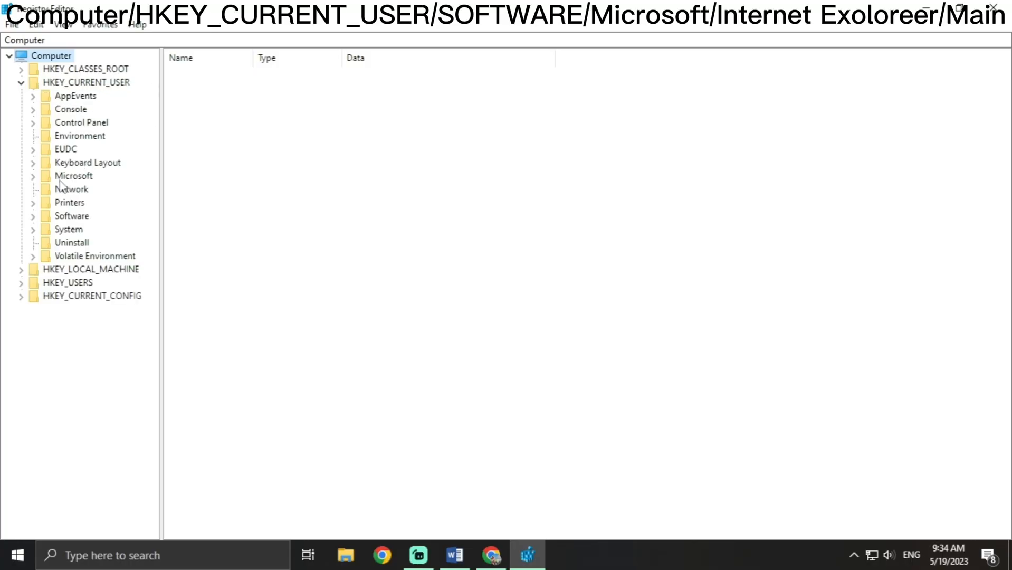
{"action": "mouse_move", "coordinate": [65, 229]}
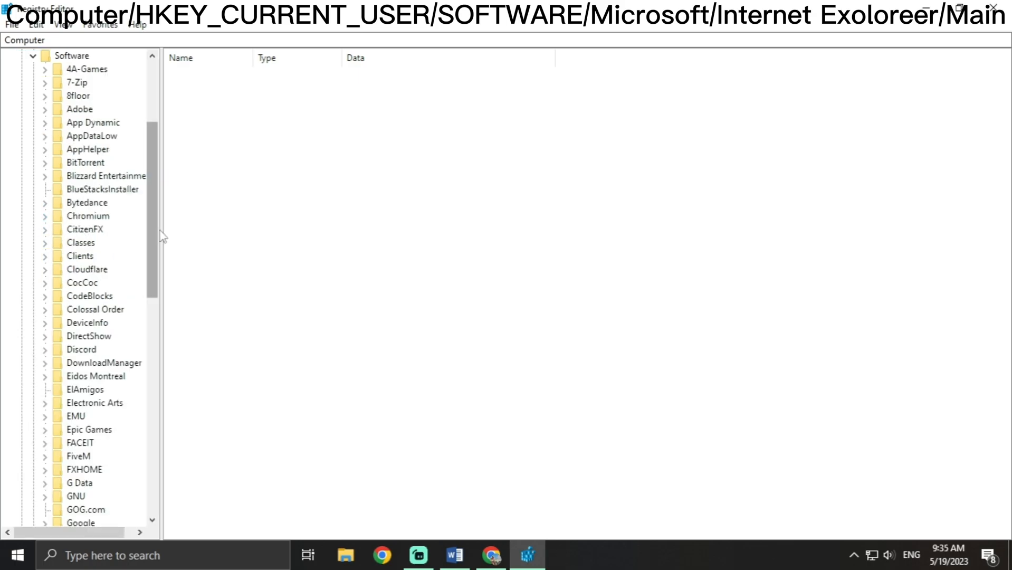
Navigate to HKEY_CURRENT_USER\Software\Microsoft\Internet Explorer\Main and show its values
{"action": "scroll", "scroll_direction": "down", "scroll_amount": 3}
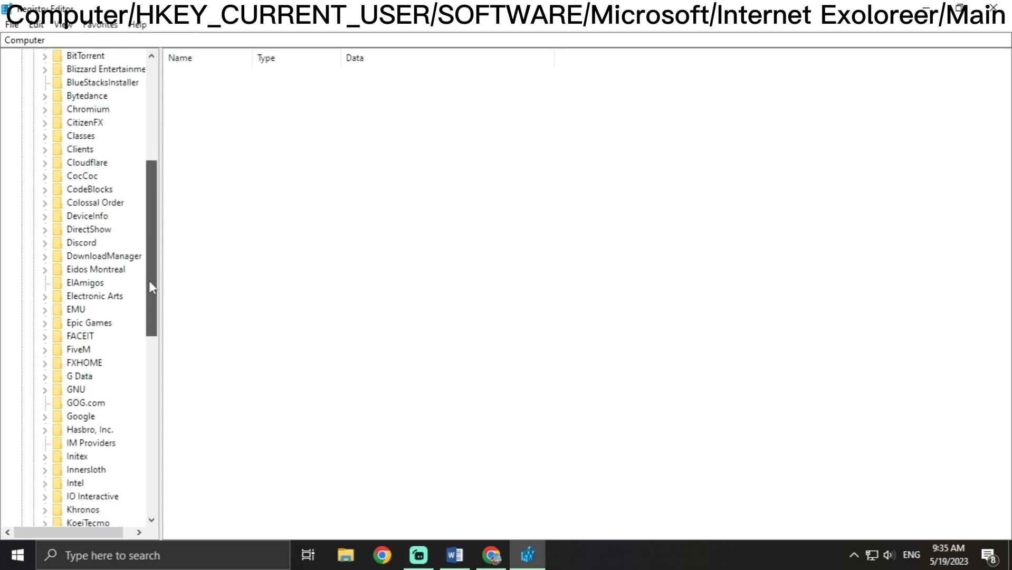
{"action": "scroll", "scroll_direction": "down", "scroll_amount": 3}
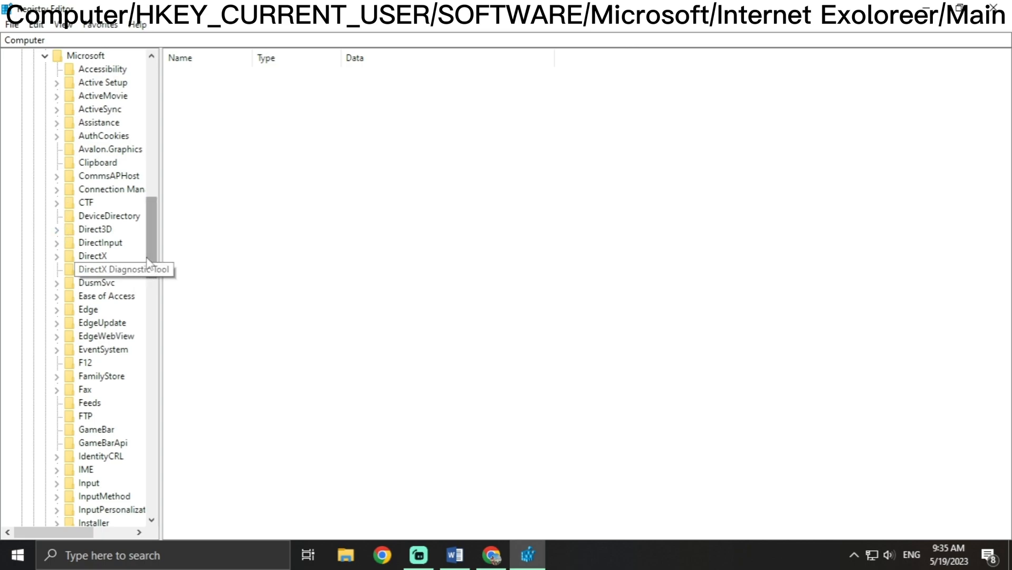
{"action": "scroll", "scroll_direction": "down", "scroll_amount": 3}
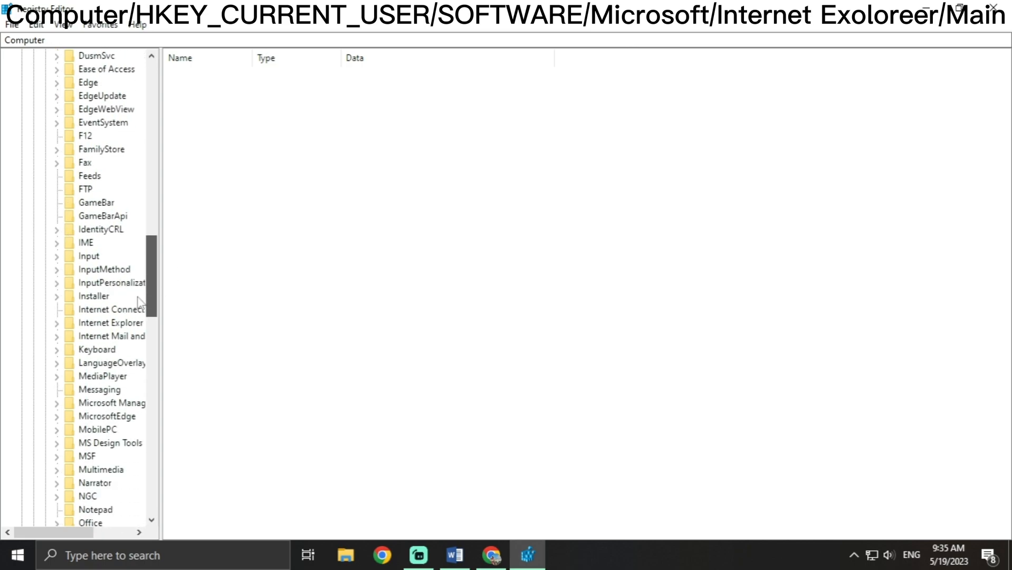
{"action": "scroll", "scroll_direction": "down", "scroll_amount": 3}
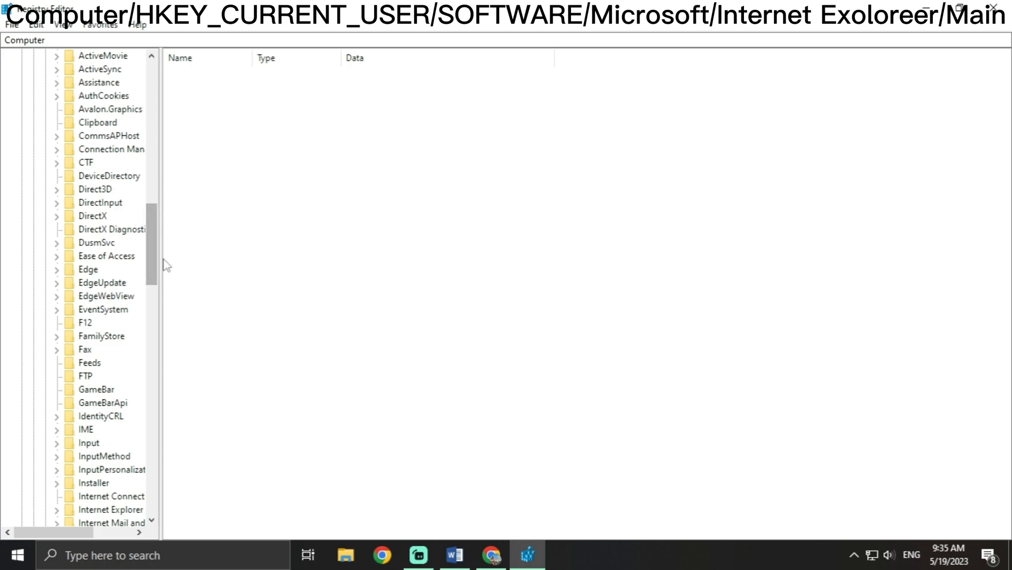
{"action": "scroll", "scroll_direction": "down", "scroll_amount": 3}
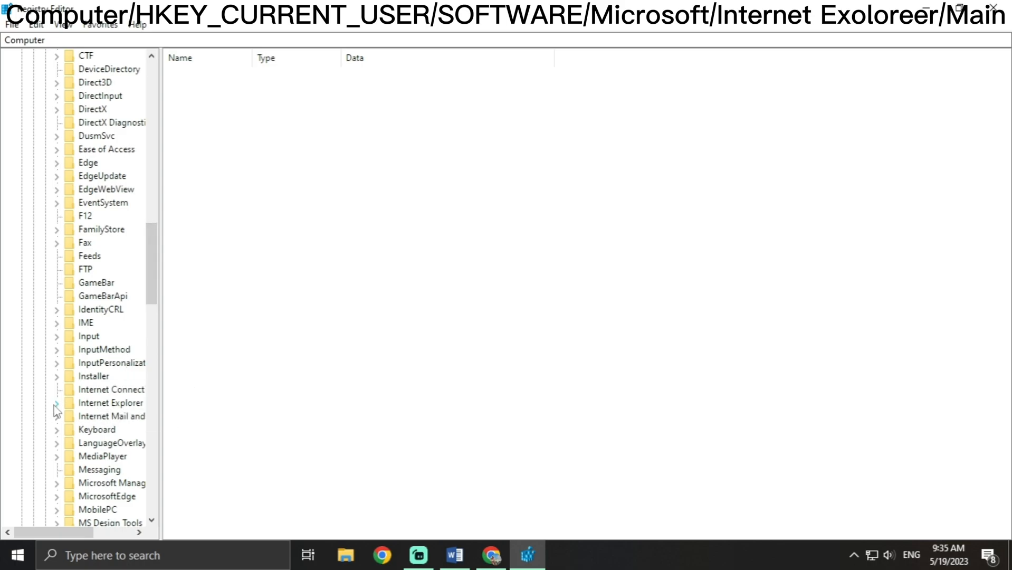
{"action": "left_click", "coordinate": [57, 403]}
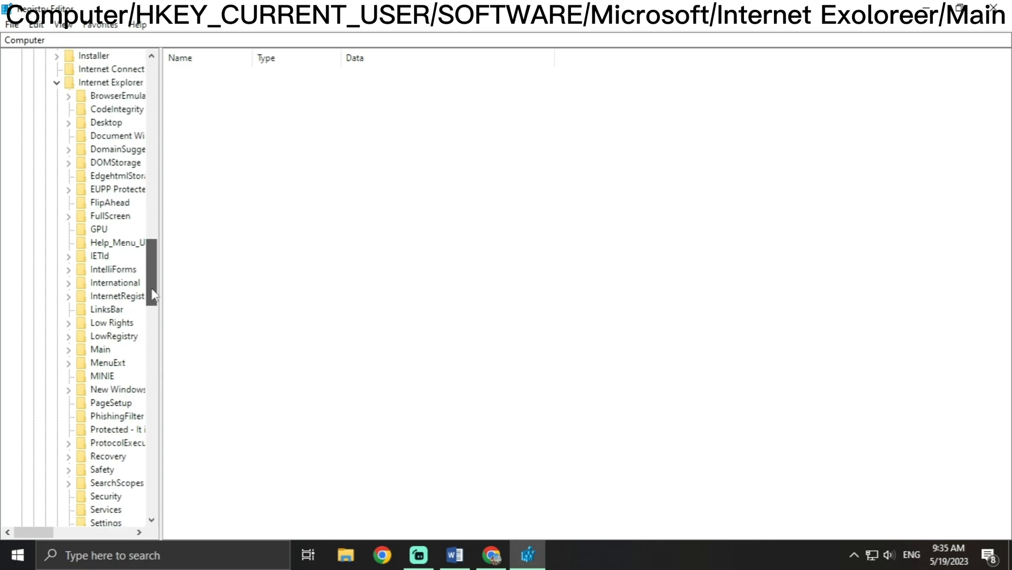
{"action": "scroll", "scroll_direction": "down", "scroll_amount": 3}
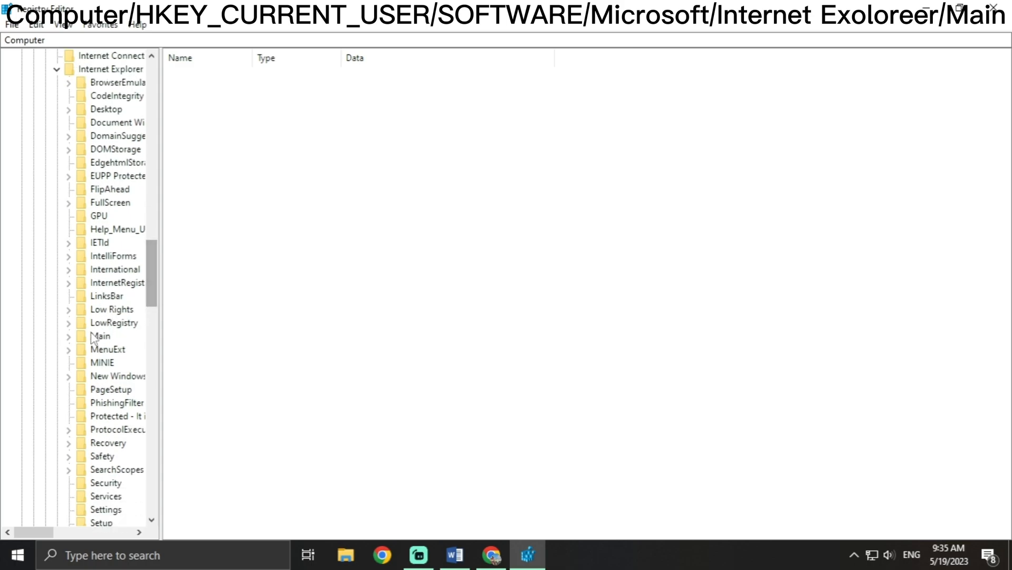
{"action": "left_click", "coordinate": [100, 336]}
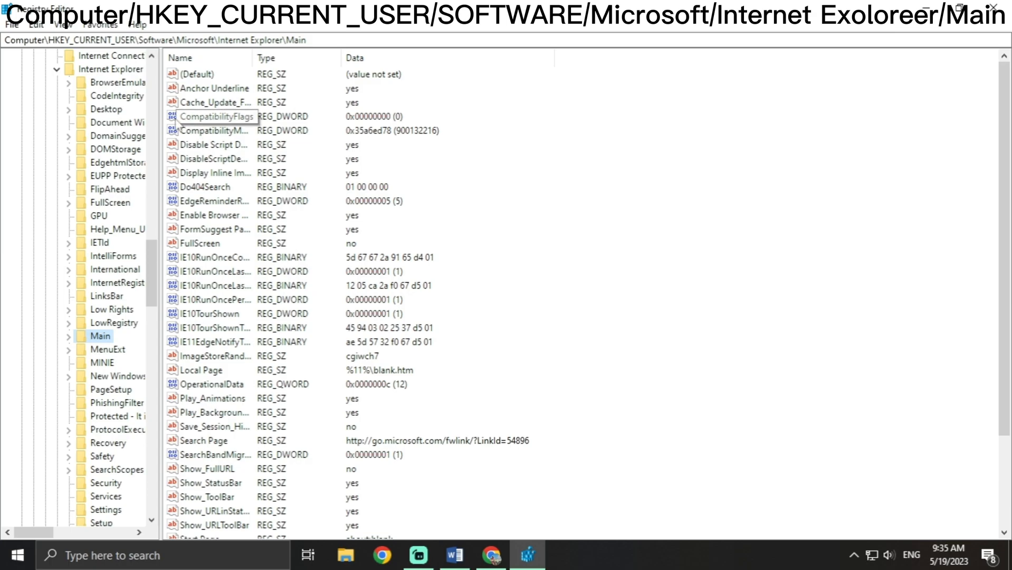
Delete the CompatibilityModeType value from the Main key and confirm
{"action": "right_click", "coordinate": [207, 130]}
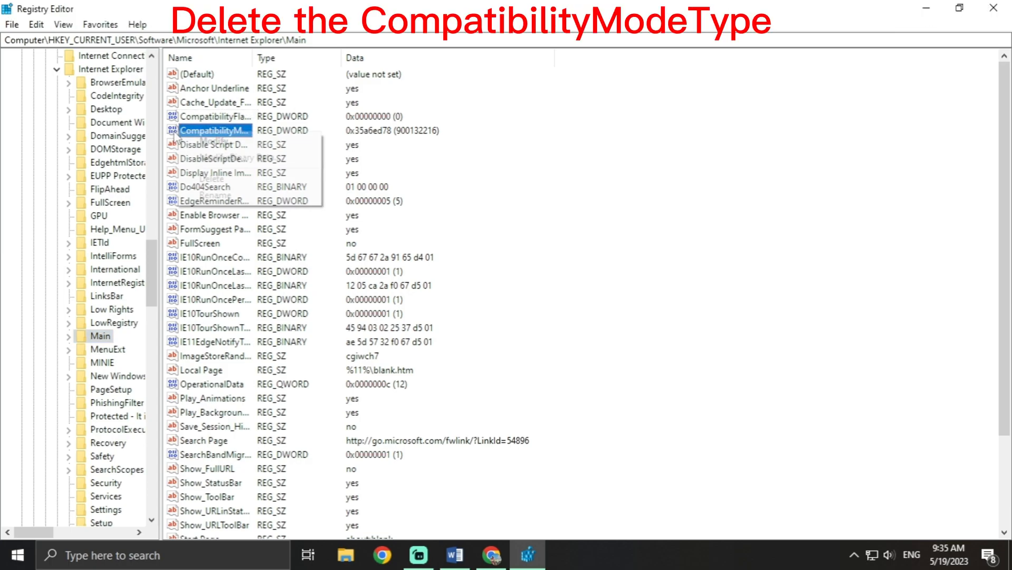
{"action": "left_click", "coordinate": [210, 178]}
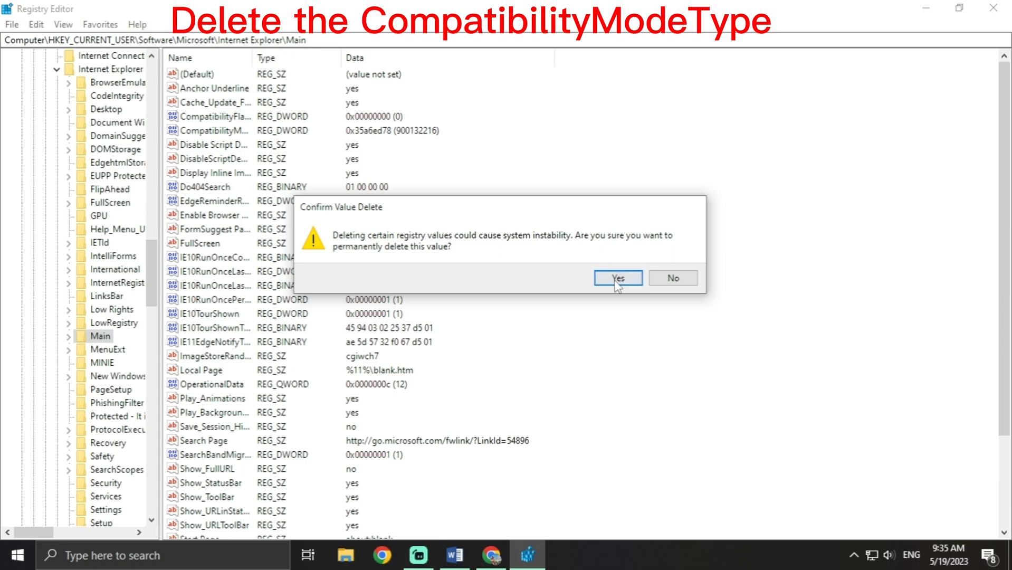
{"action": "left_click", "coordinate": [618, 278]}
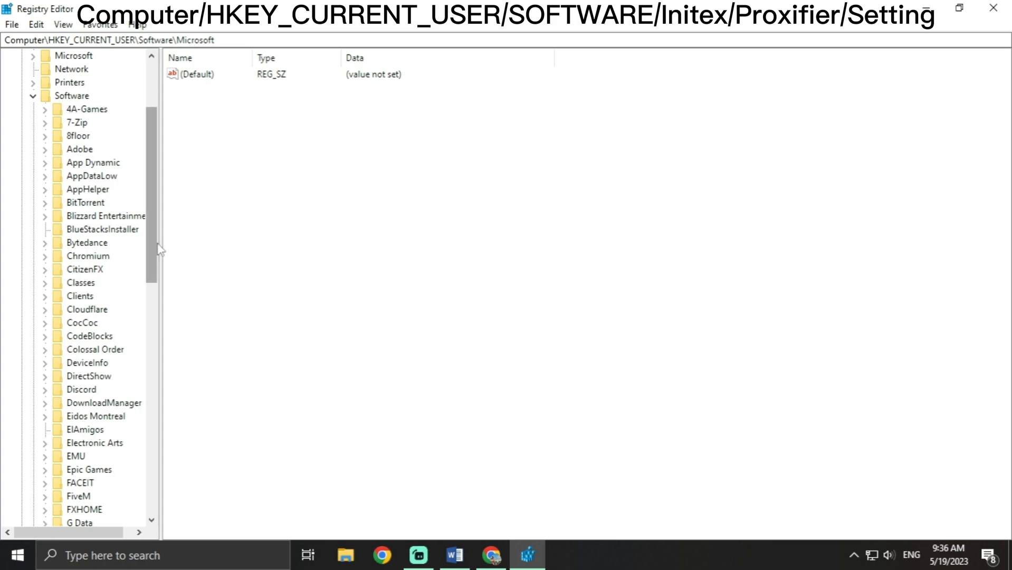
Expand Initex and Proxifier under HKEY_CURRENT_USER\Software to show Proxifier's subkeys
{"action": "scroll", "scroll_direction": "down", "scroll_amount": 3}
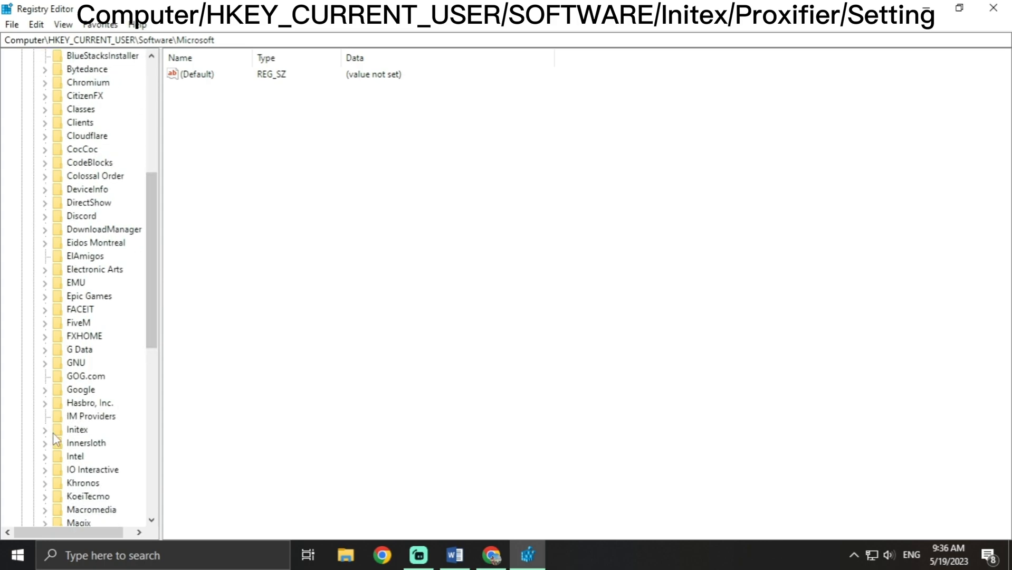
{"action": "left_click", "coordinate": [77, 430]}
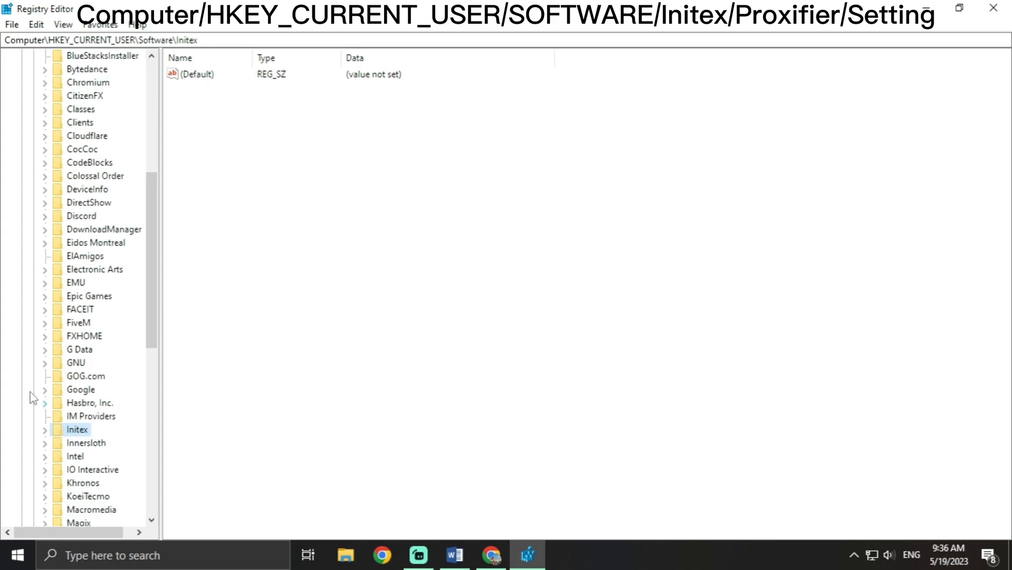
{"action": "left_click", "coordinate": [42, 430]}
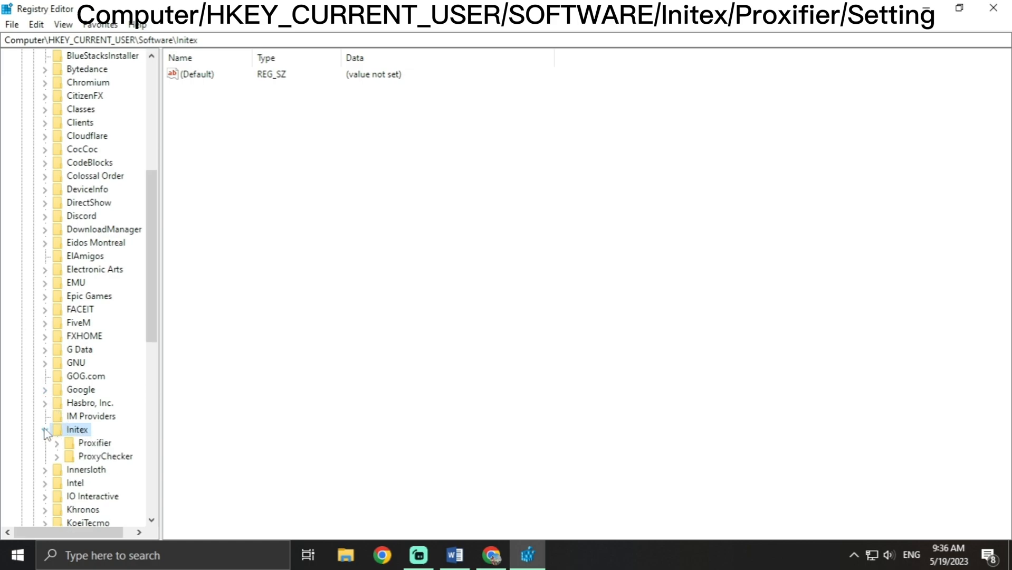
{"action": "left_click", "coordinate": [57, 443]}
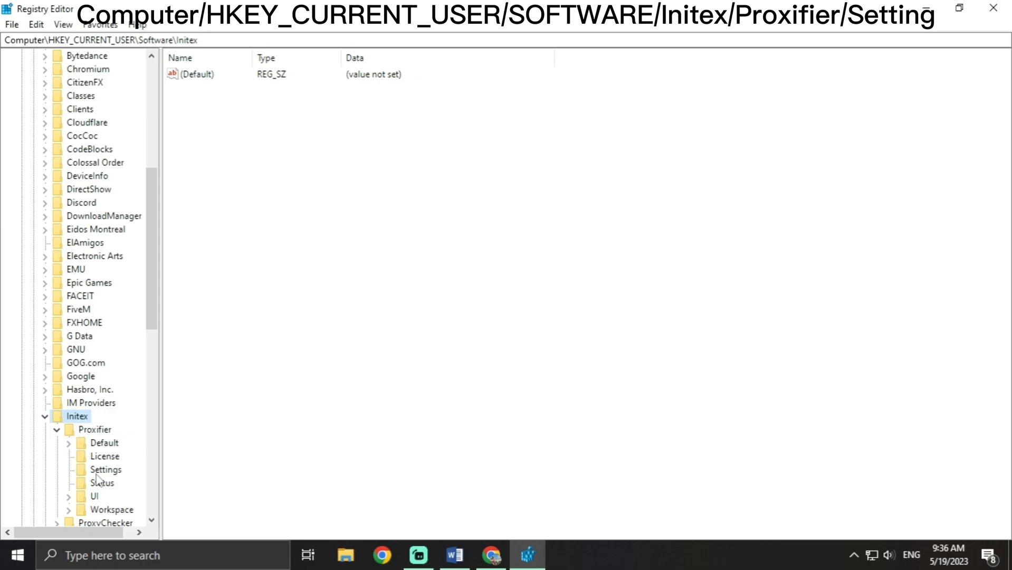
Delete the CompatibilityModeType value from Proxifier's Settings key and confirm
{"action": "left_click", "coordinate": [105, 470]}
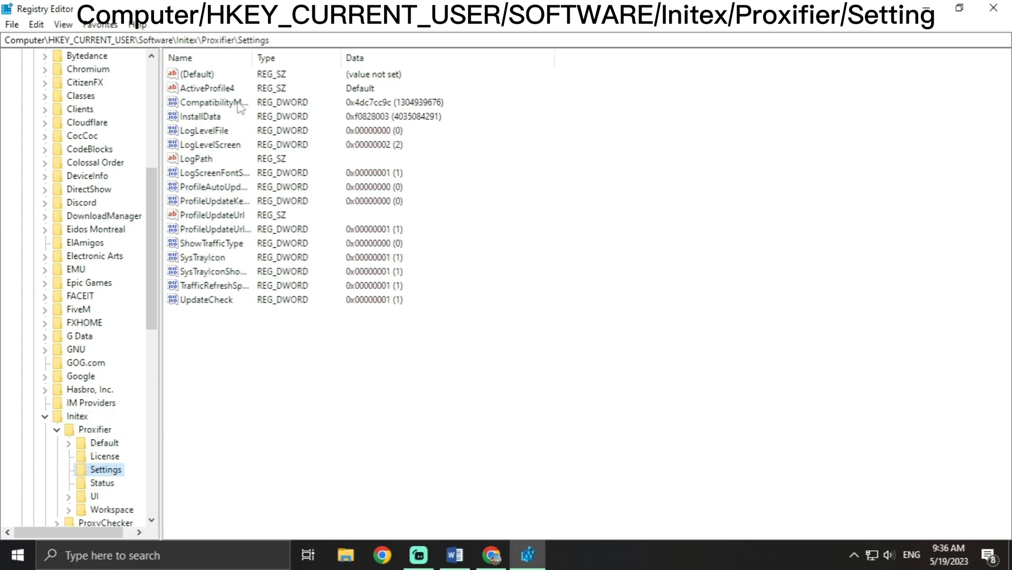
{"action": "right_click", "coordinate": [207, 102]}
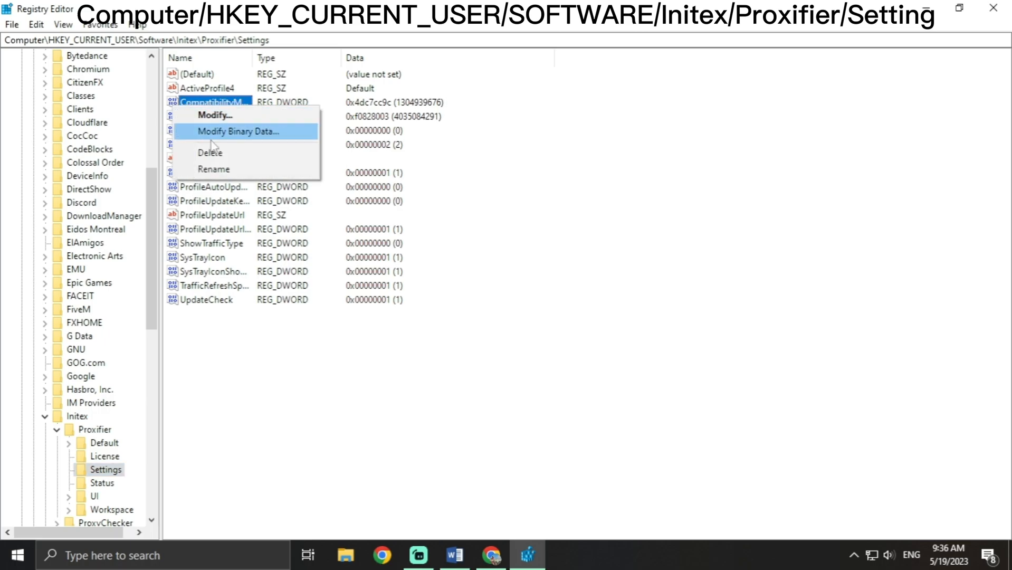
{"action": "left_click", "coordinate": [209, 152]}
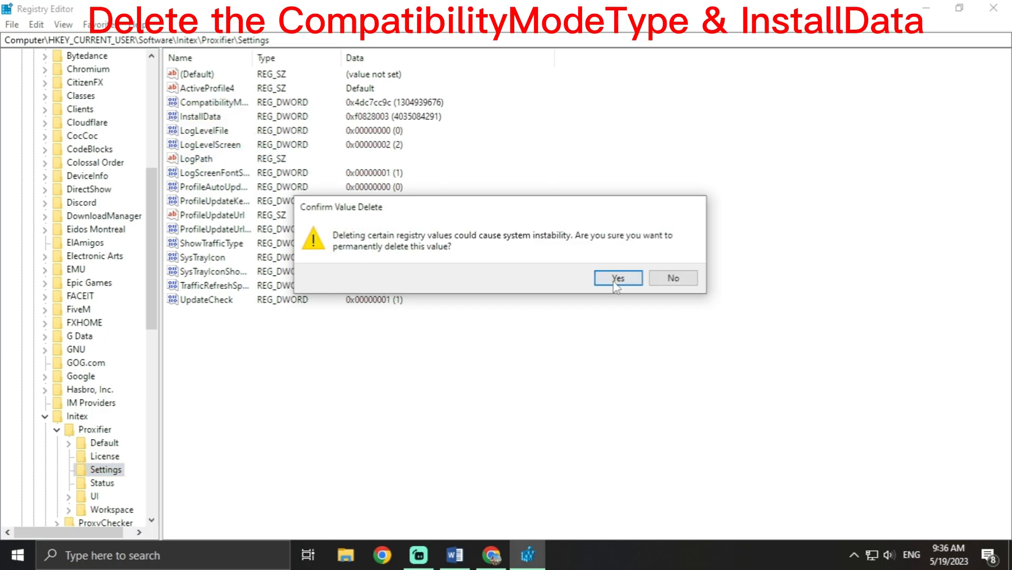
{"action": "left_click", "coordinate": [617, 277]}
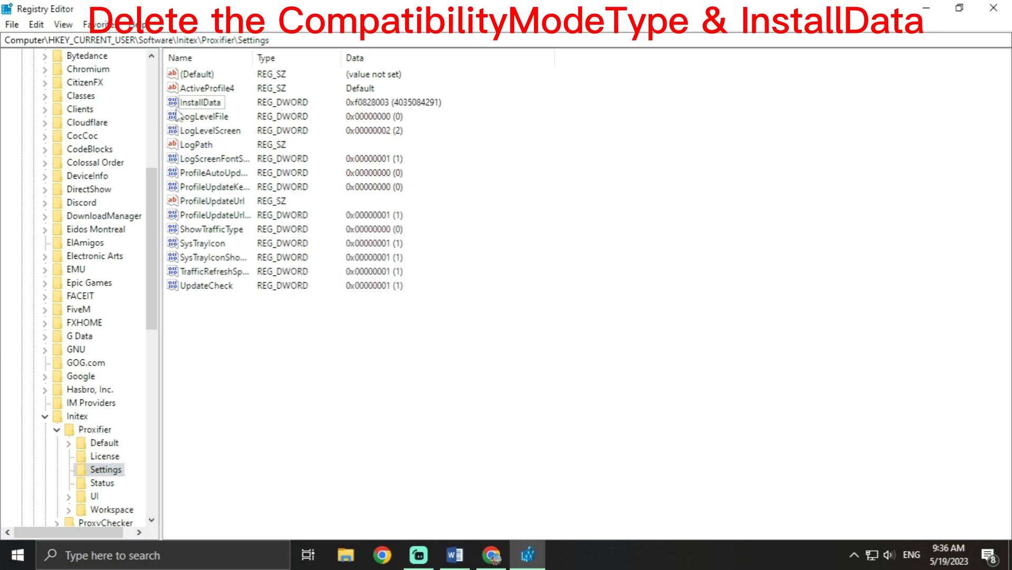
Delete the InstallData value, then launch Proxifier to check its 31-day trial
{"action": "right_click", "coordinate": [198, 103]}
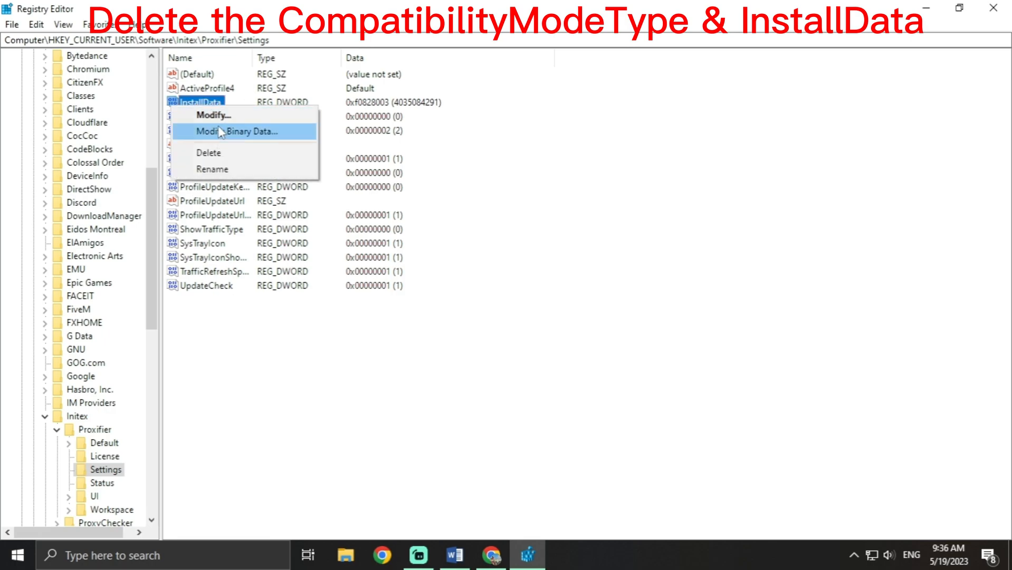
{"action": "left_click", "coordinate": [208, 152]}
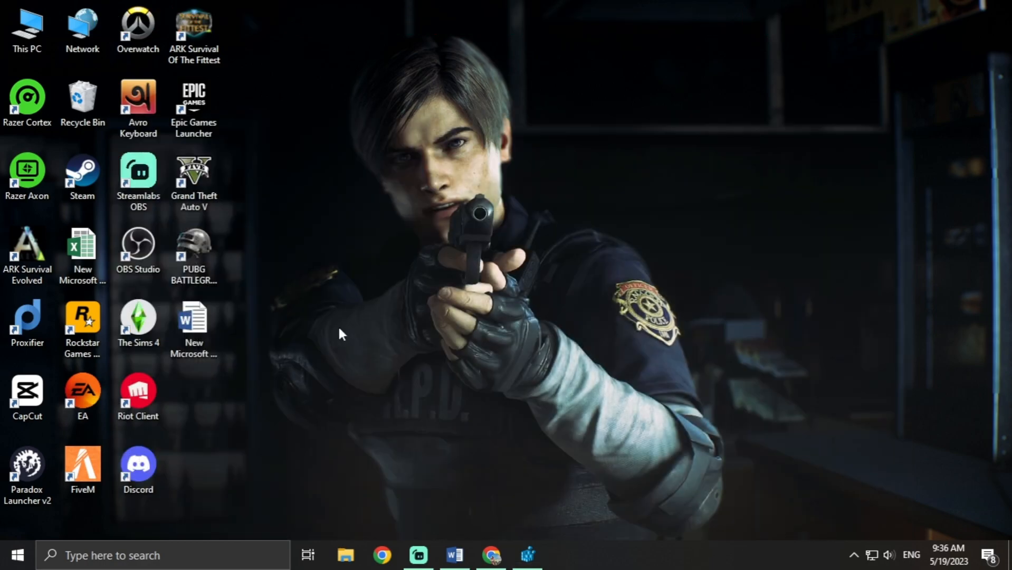
{"action": "double_click", "coordinate": [27, 323]}
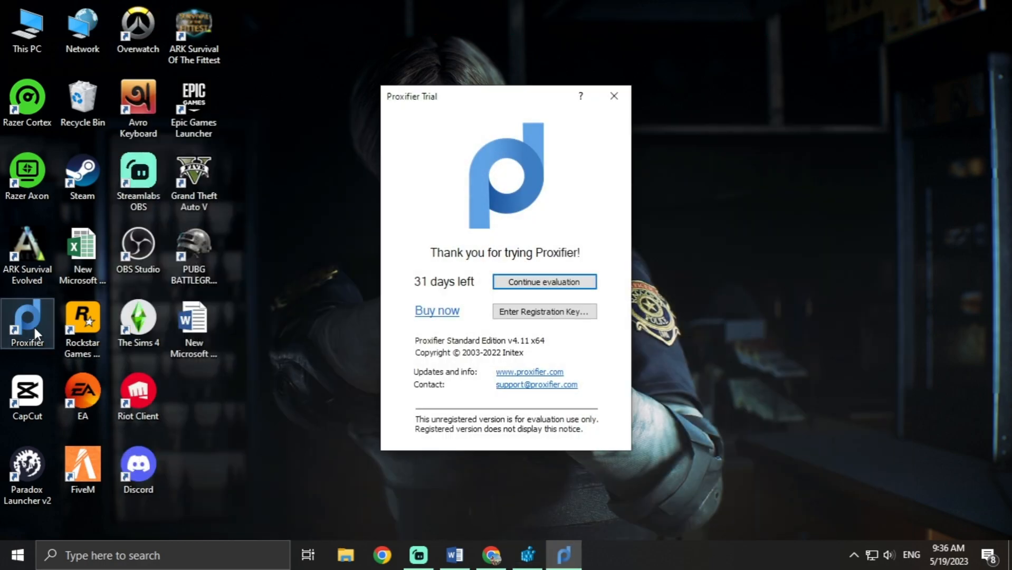